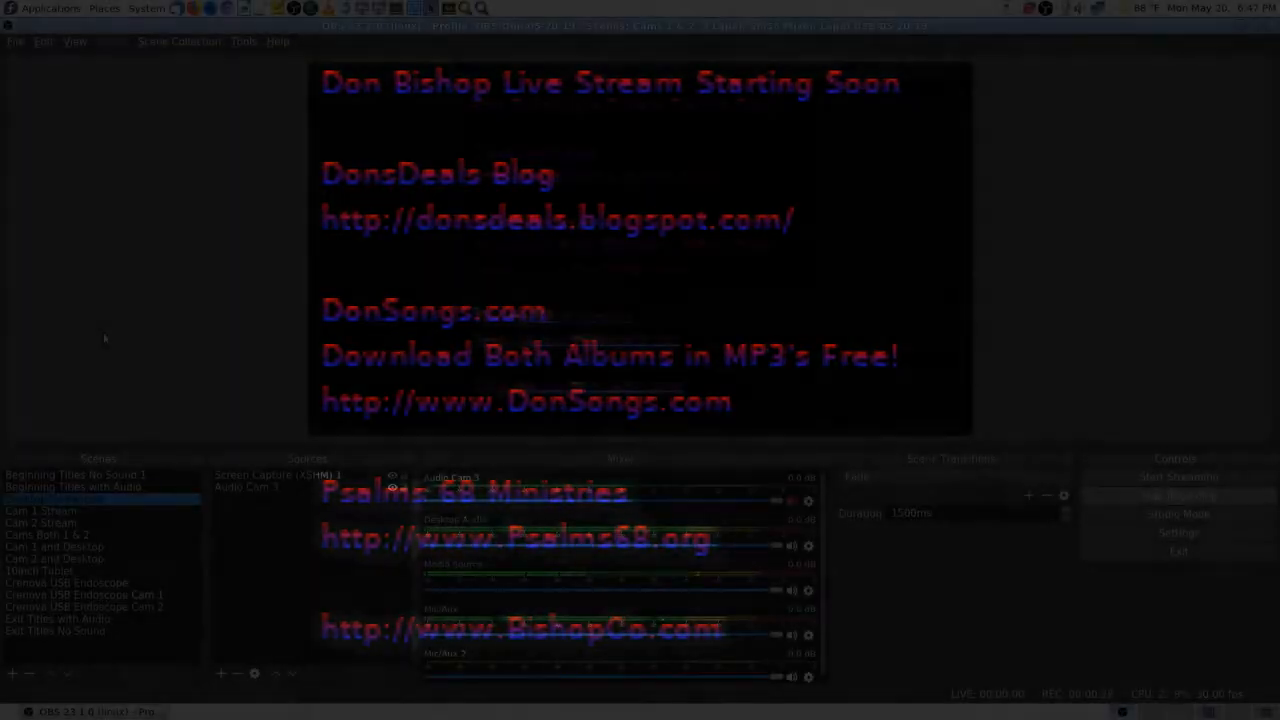
Switch to the Desktop Screencast scene while the recording keeps running
left_click(56, 498)
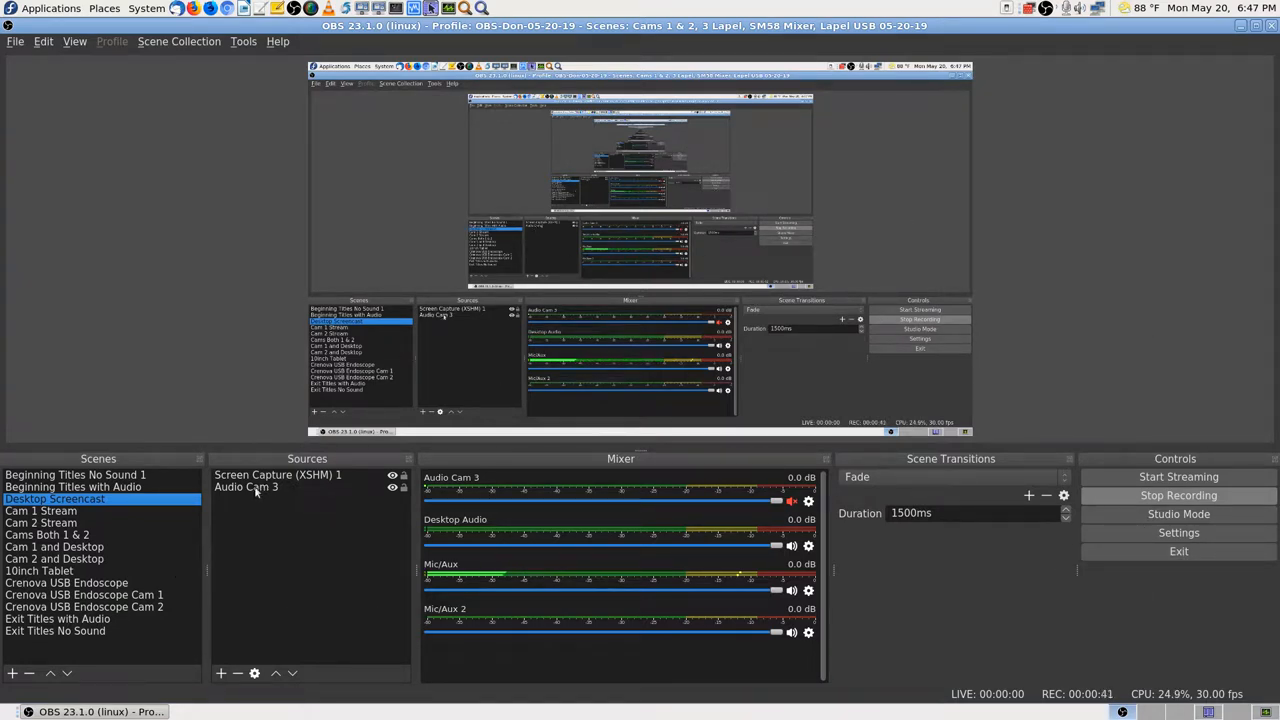
Select the Audio Cam 3 source in the Desktop Screencast scene
left_click(246, 488)
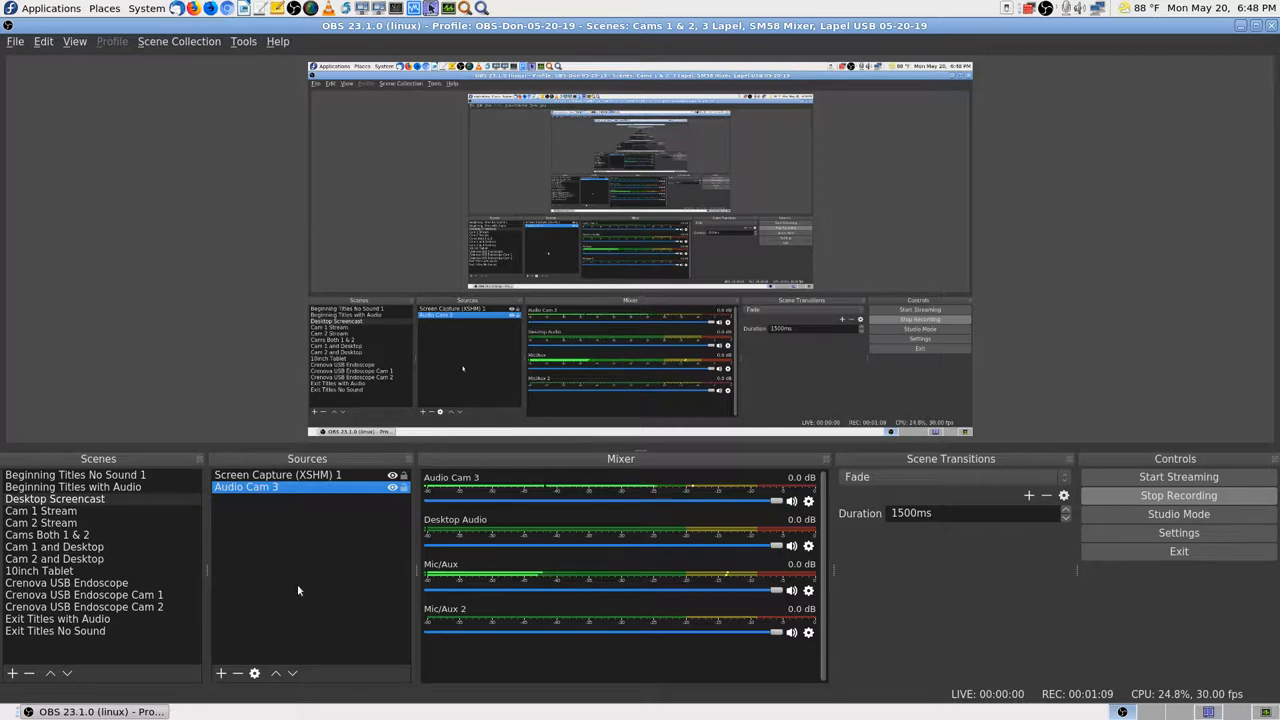
left_click(792, 590)
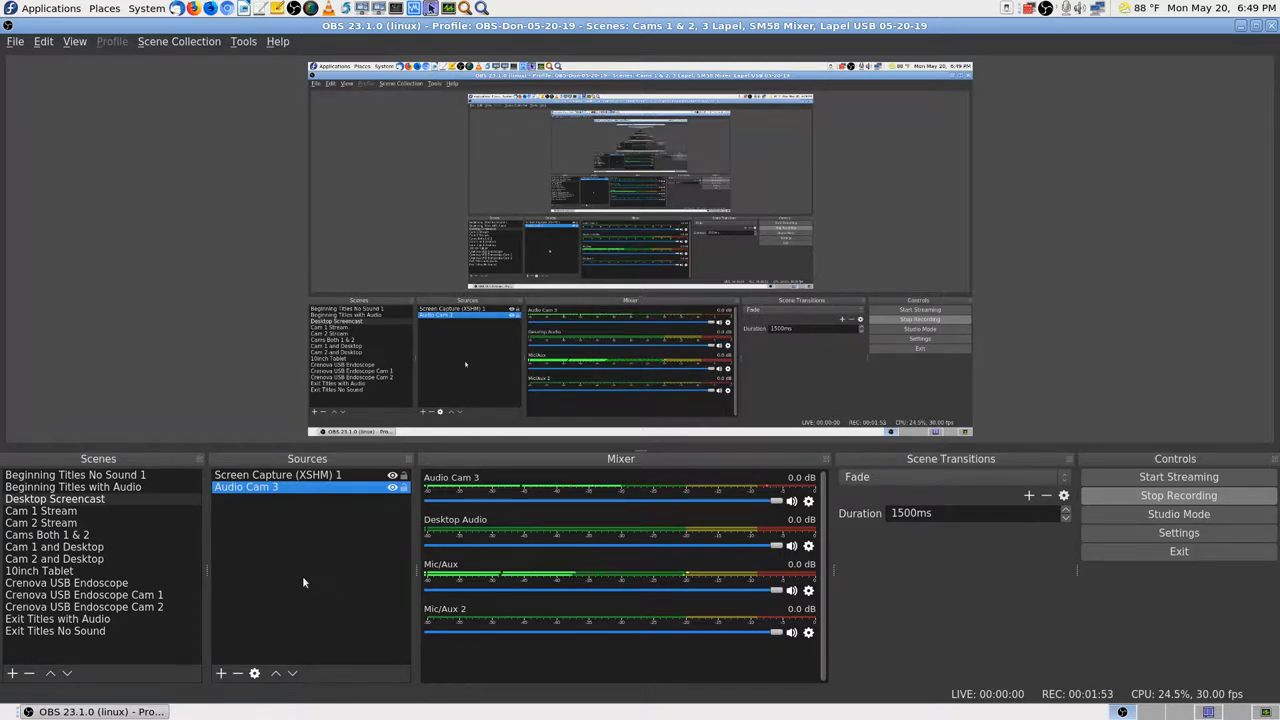
left_click(792, 500)
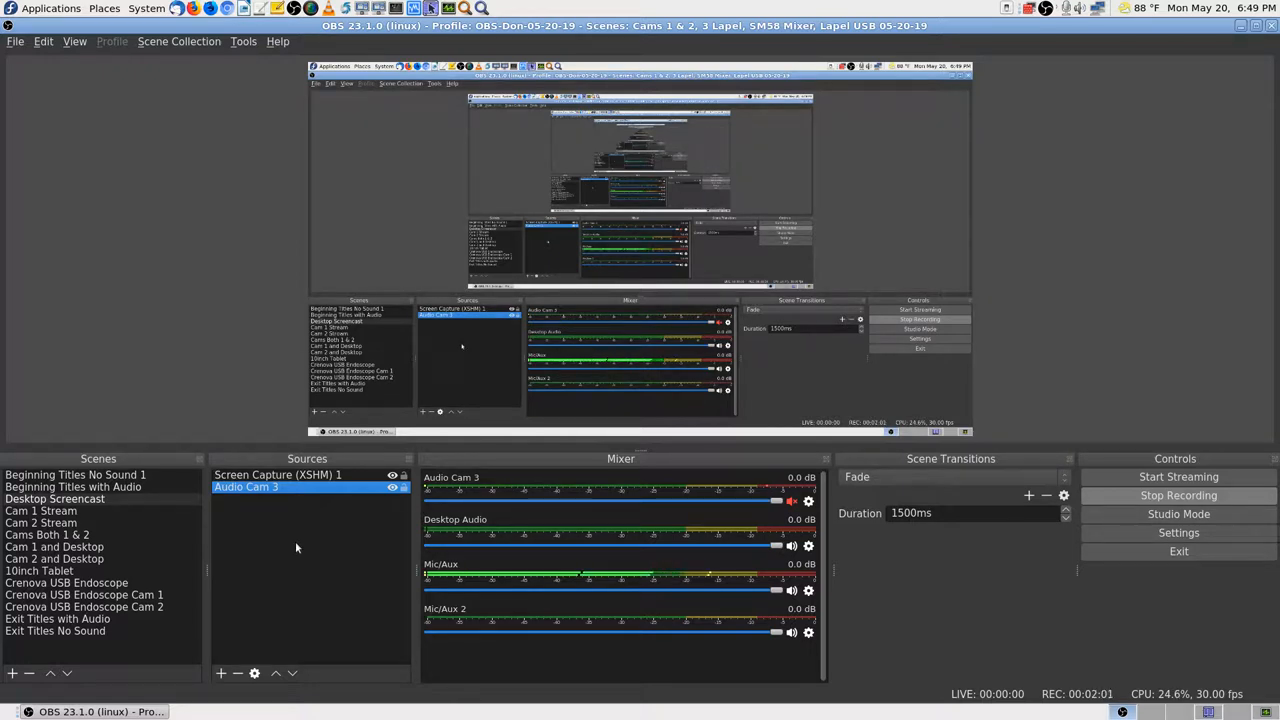
mouse_move(330, 598)
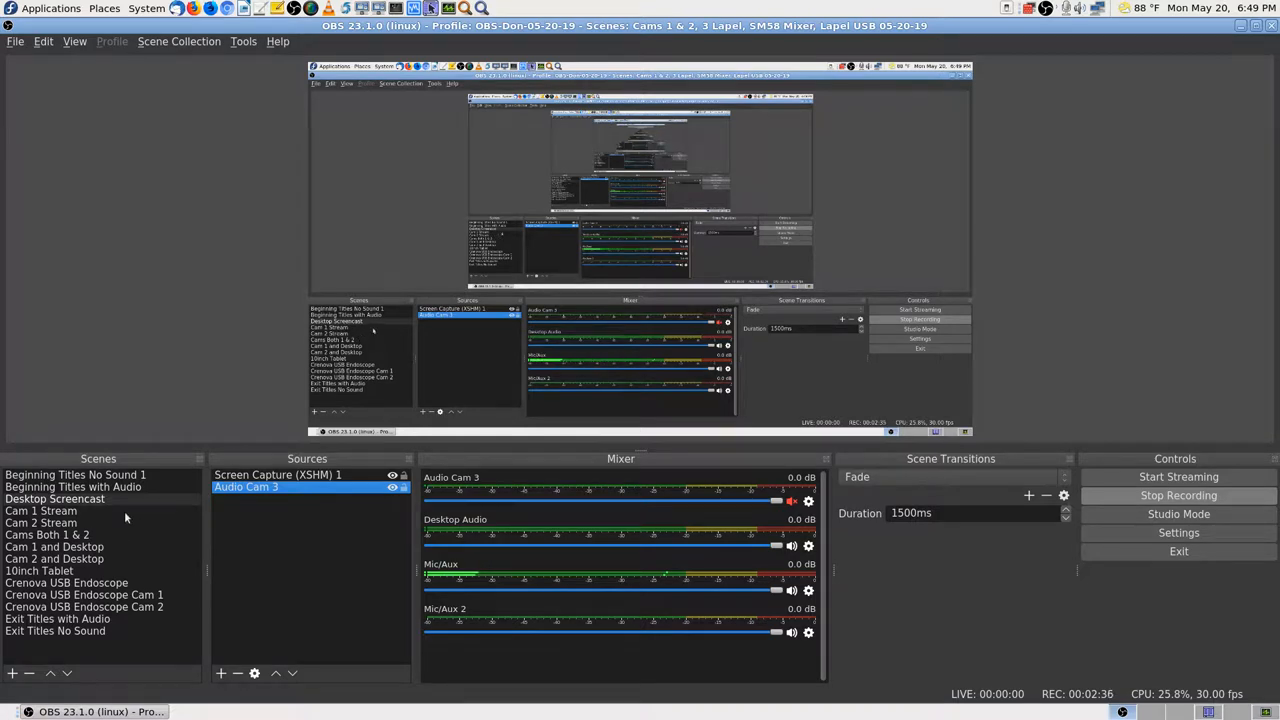
mouse_move(104, 276)
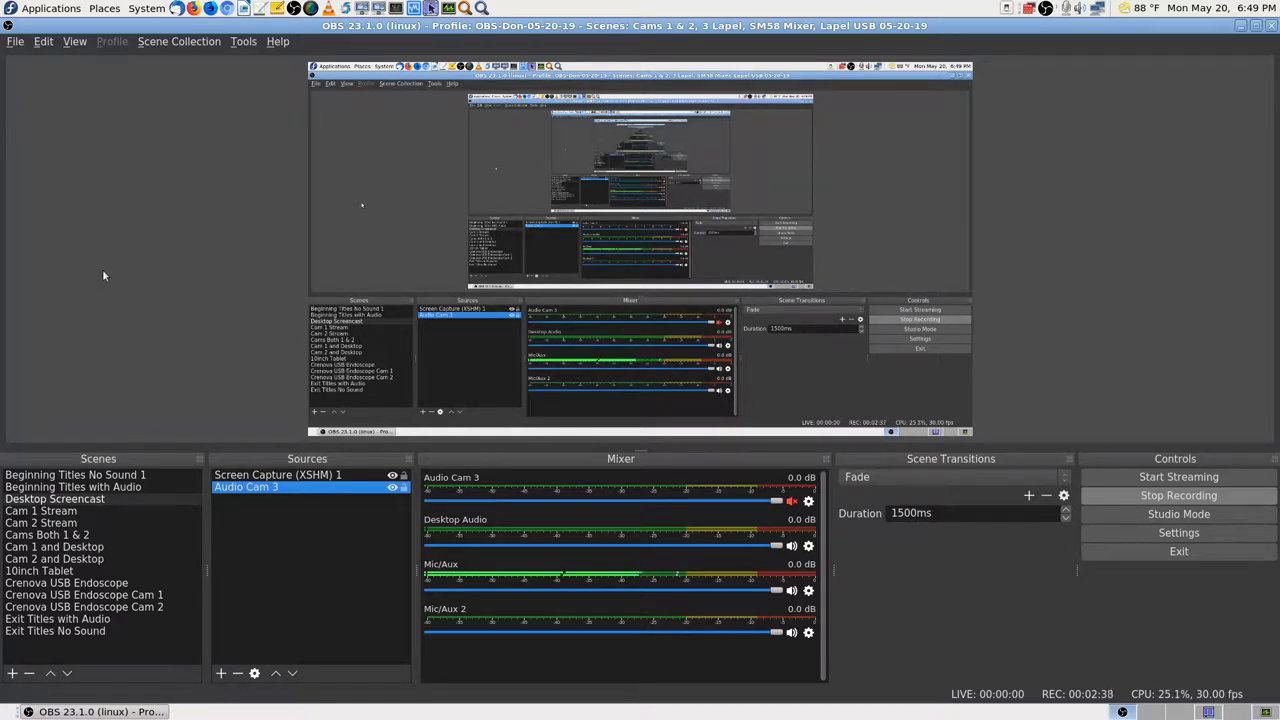